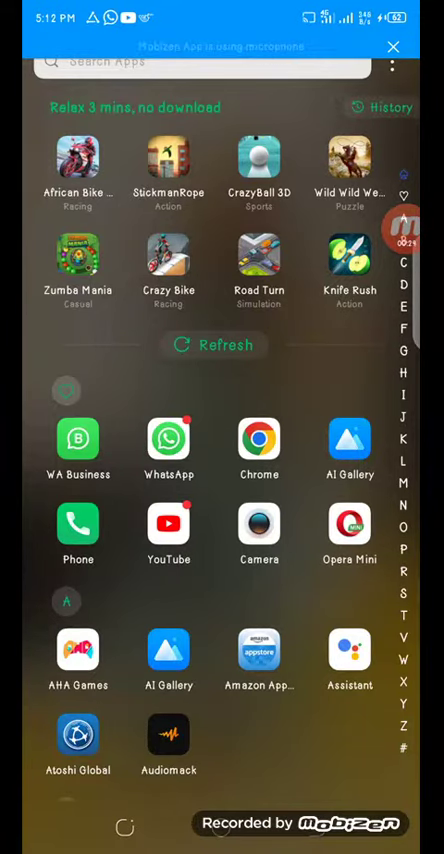
# Scroll the app drawer to the end of the list, showing W through Z.
pyautogui.scroll(-3)
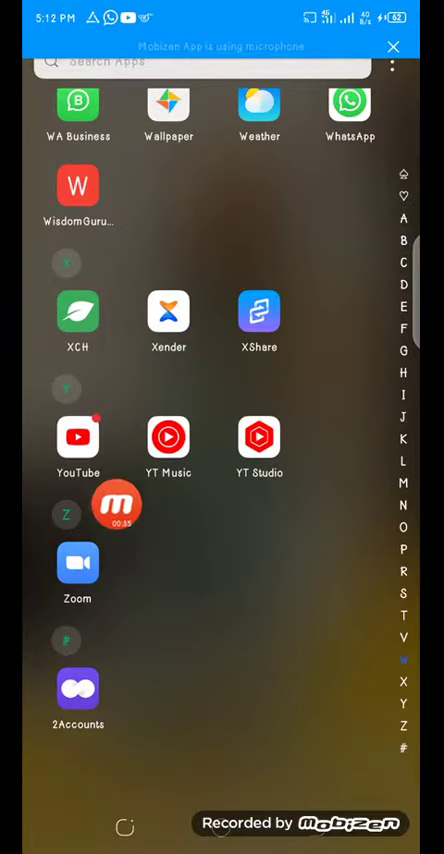
pyautogui.moveTo(115, 505); pyautogui.dragTo(258, 522)
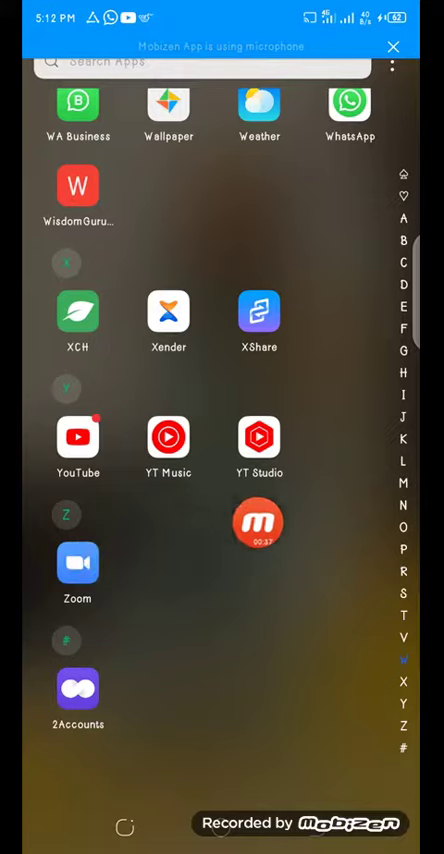
# Open Zoom's App info page from its launcher icon menu.
pyautogui.click(168, 438)
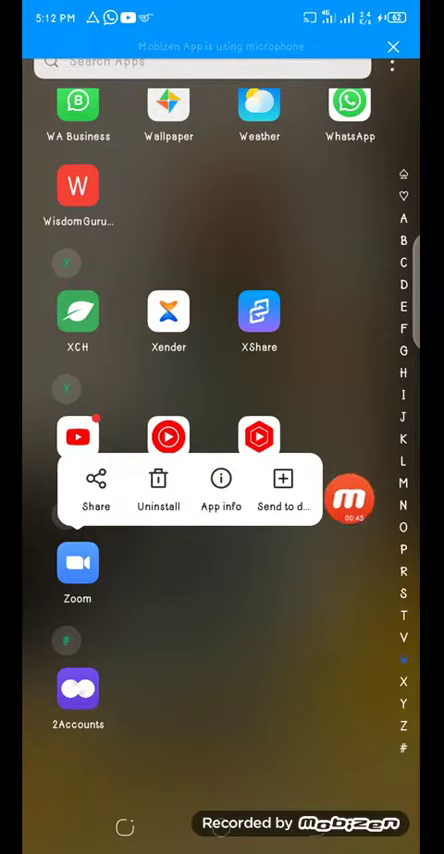
pyautogui.click(221, 489)
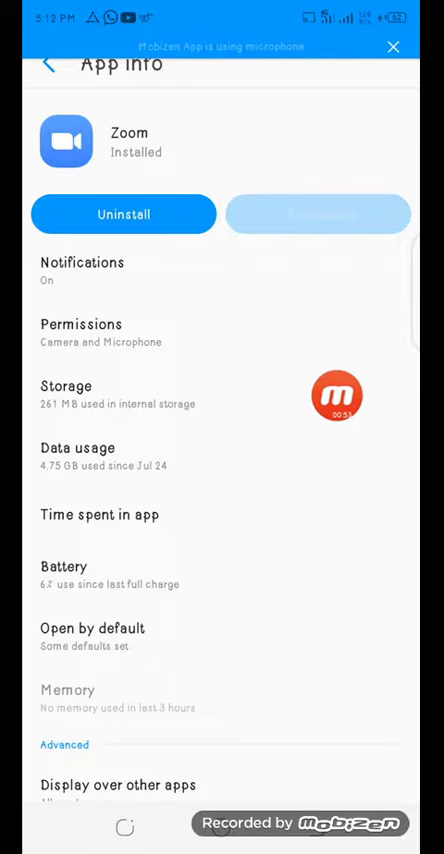
# Scroll Zoom's App info page down to the Advanced section and version details.
pyautogui.scroll(-3)
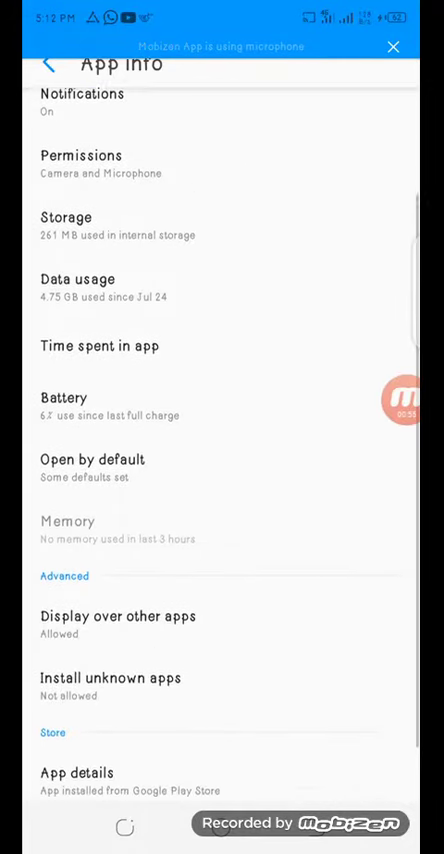
pyautogui.scroll(-3)
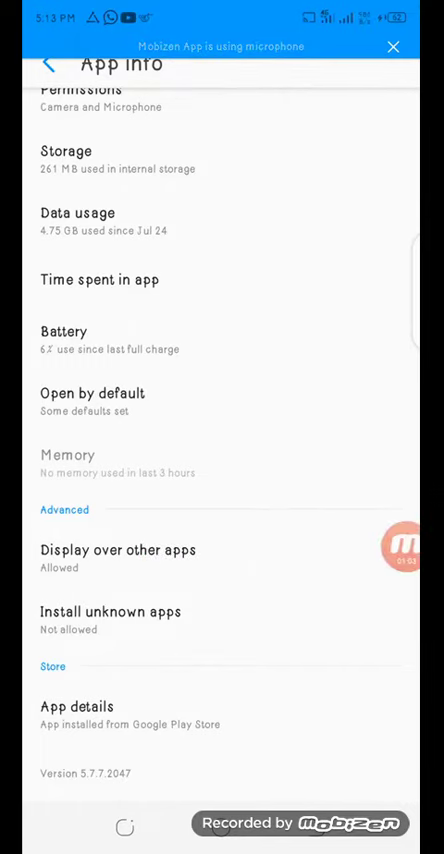
pyautogui.click(117, 549)
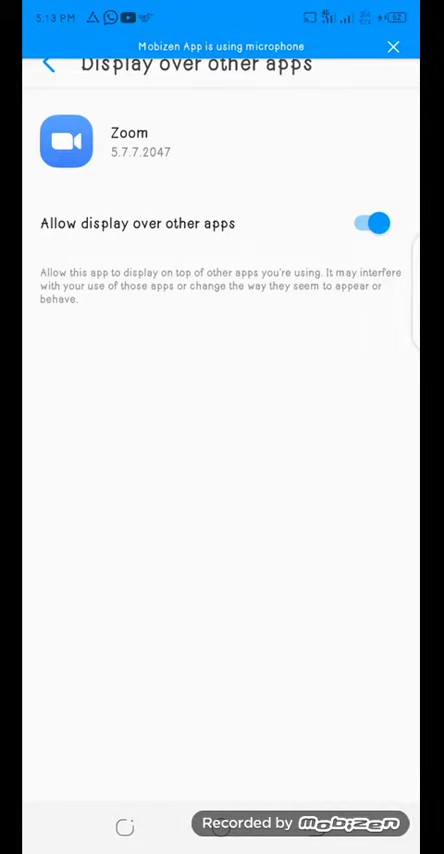
pyautogui.click(46, 65)
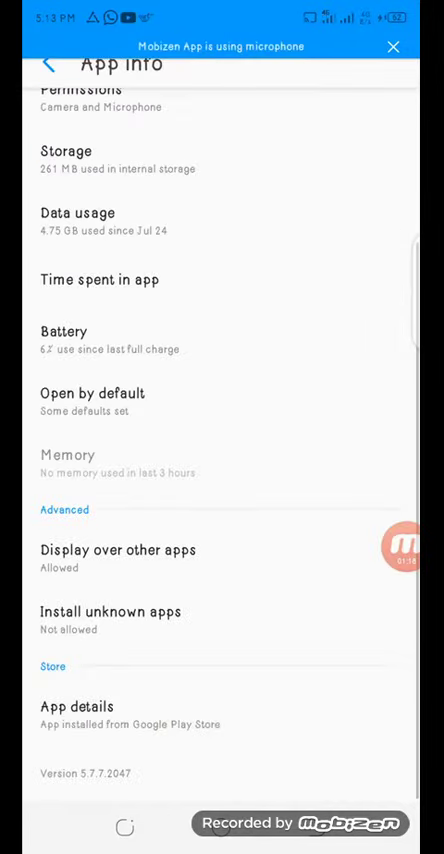